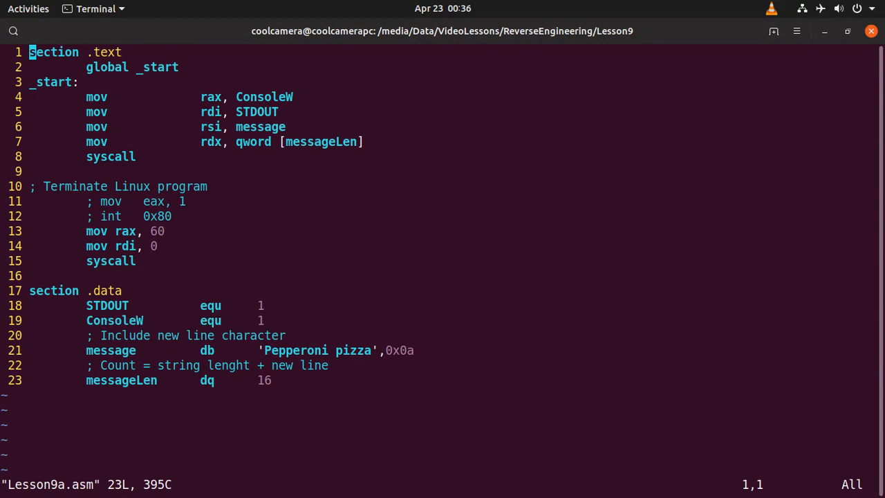
Step: Highlight the lines in Lesson9a.asm that load the message address
{"action": "double_click", "coordinate": [106, 305]}
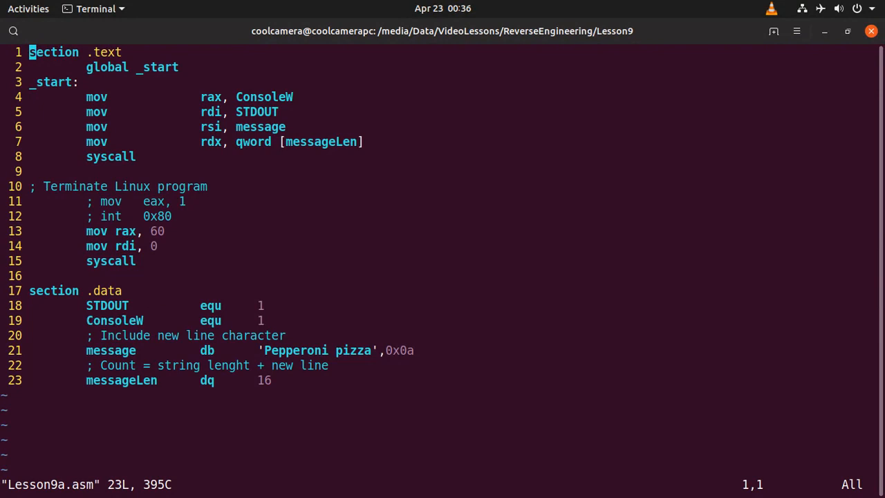
{"action": "double_click", "coordinate": [257, 111]}
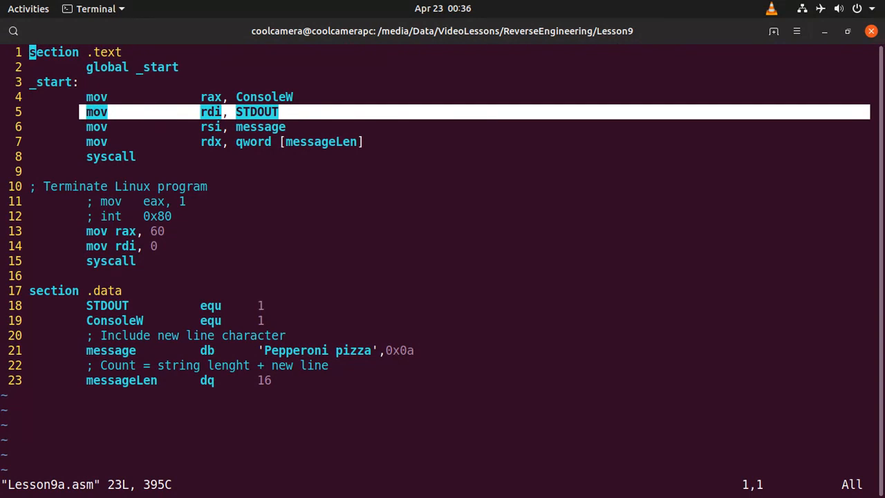
{"action": "key", "text": "Down"}
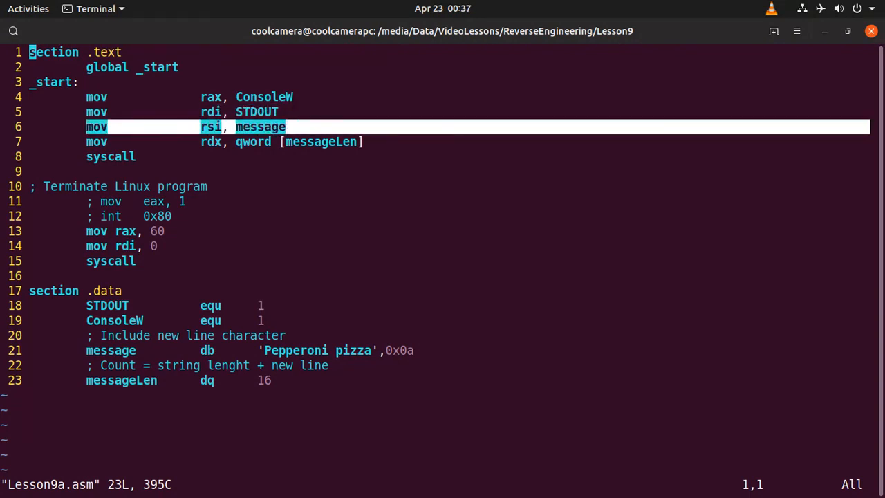
{"action": "key", "text": "Down"}
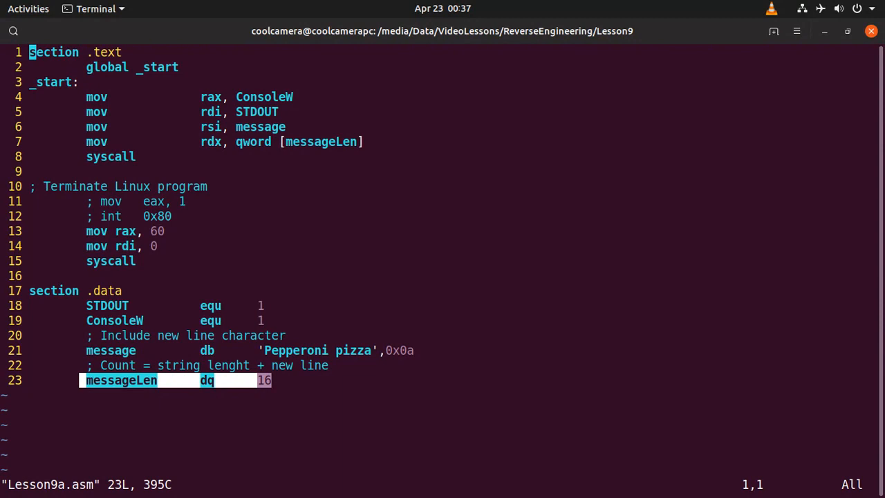
{"action": "key", "text": "Up"}
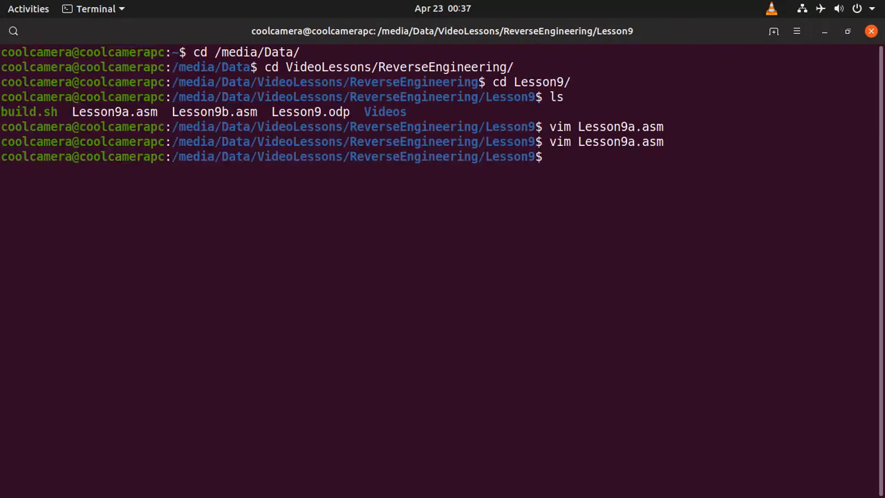
Step: Build Lesson9a with build.sh, run it to print 'Pepperoni pizza', and reopen the source
{"action": "type", "text": "cle"}
{"action": "type", "text": "./"}
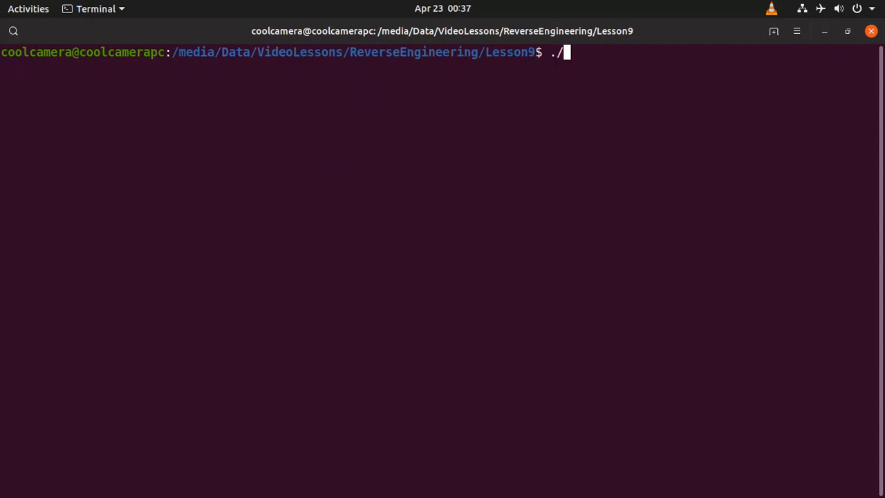
{"action": "type", "text": "build.sh Lesson9a"}
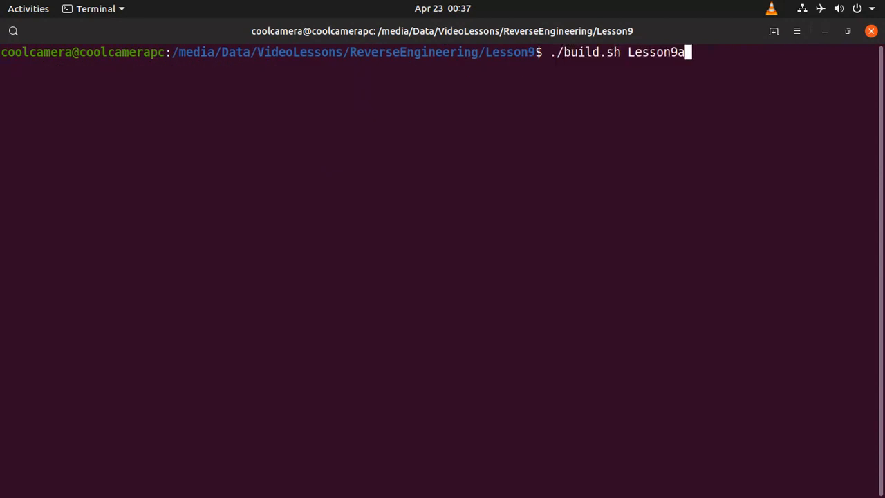
{"action": "key", "text": "Return"}
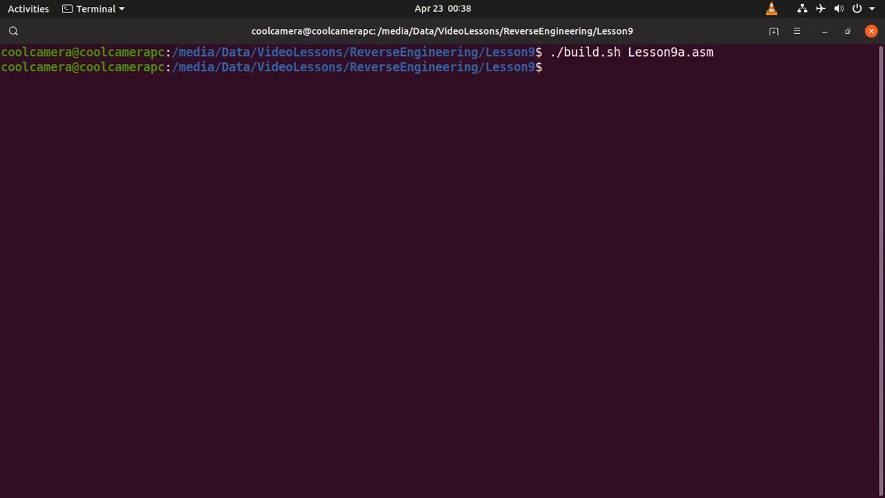
{"action": "type", "text": "./Lesson9a"}
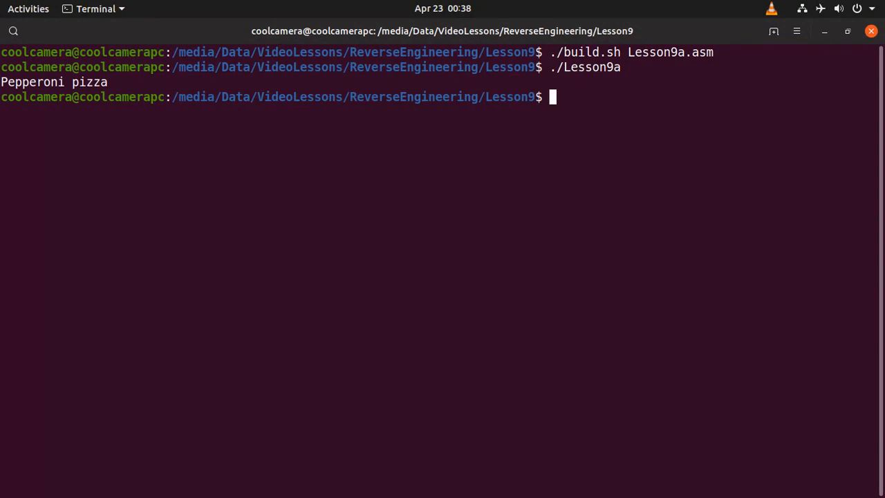
{"action": "type", "text": "vim Lesson9a.asm"}
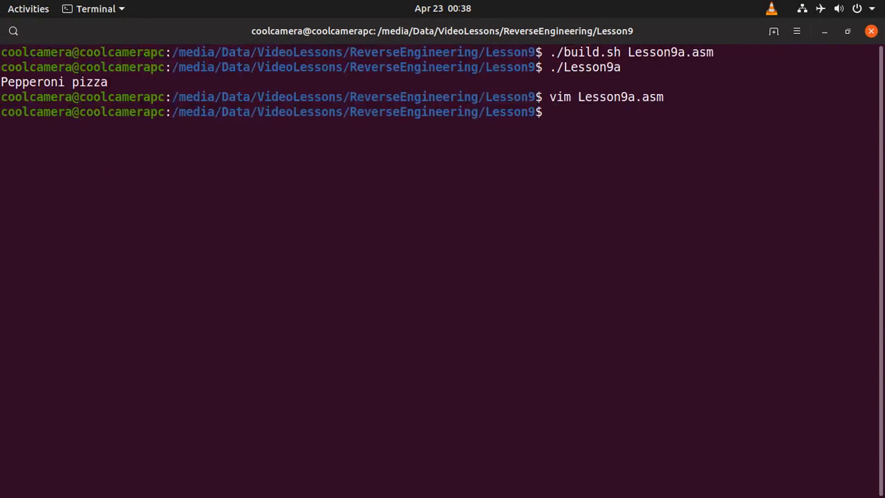
Step: Rebuild and rerun Lesson9a, printing 'Pepperoni pizza' without a trailing newline
{"action": "type", "text": "./build.sh"}
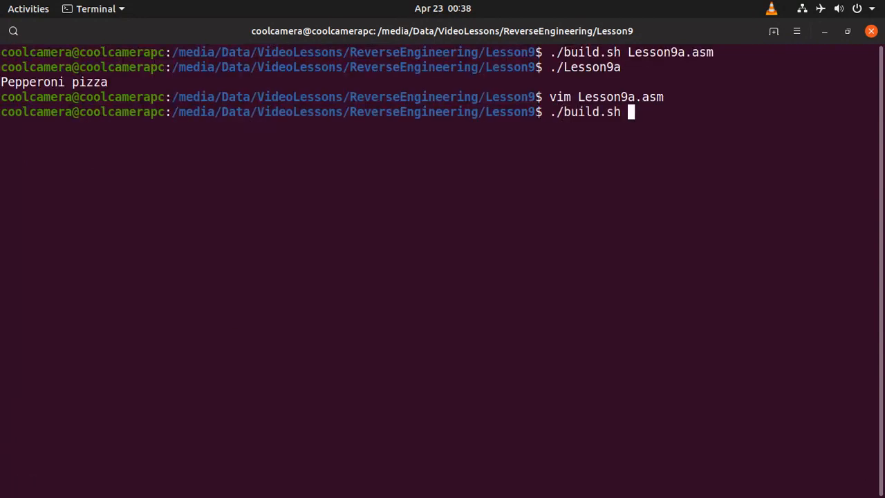
{"action": "type", "text": "Lesson9a.asm"}
{"action": "type", "text": "./Lesson9a"}
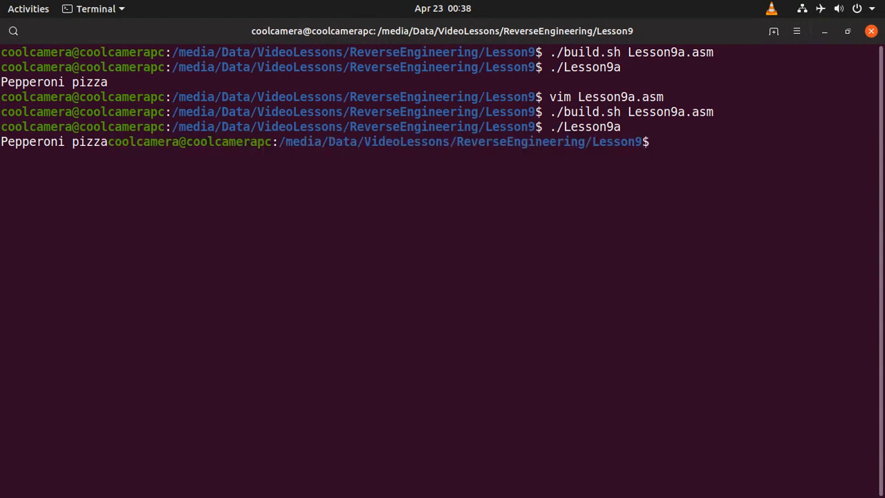
{"action": "type", "text": "vim L"}
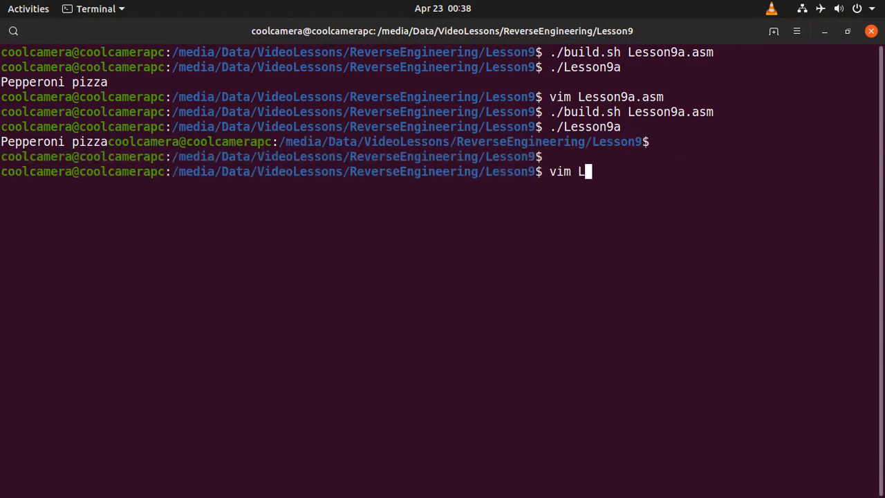
Step: Open Lesson9b.asm in vim and highlight the read-input lines loading bufferSize
{"action": "type", "text": "esson9a.asm"}
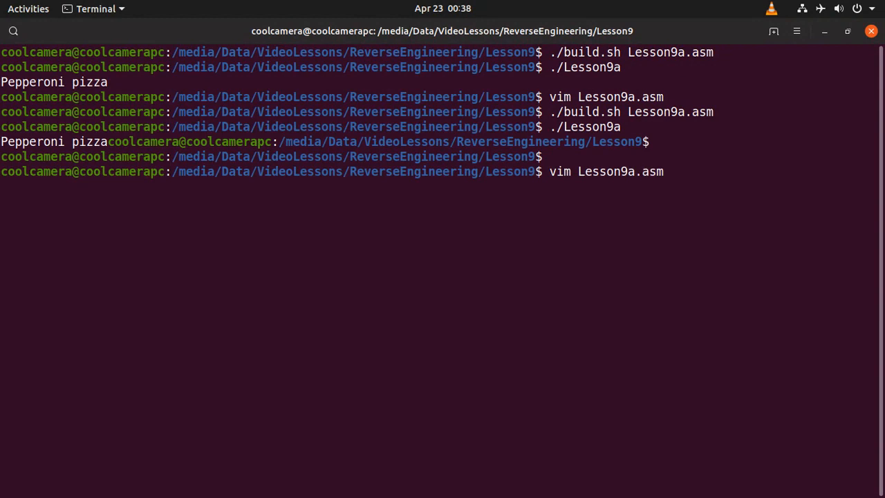
{"action": "key", "text": "Return"}
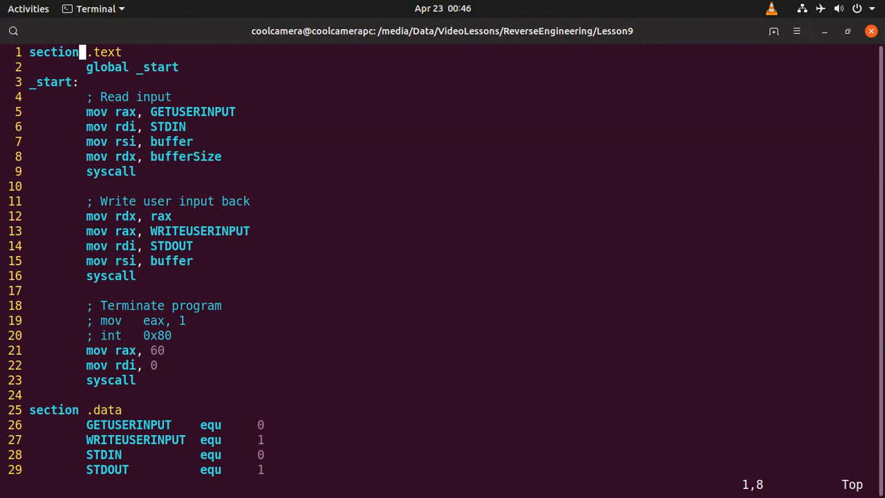
{"action": "scroll", "scroll_direction": "down", "scroll_amount": 3}
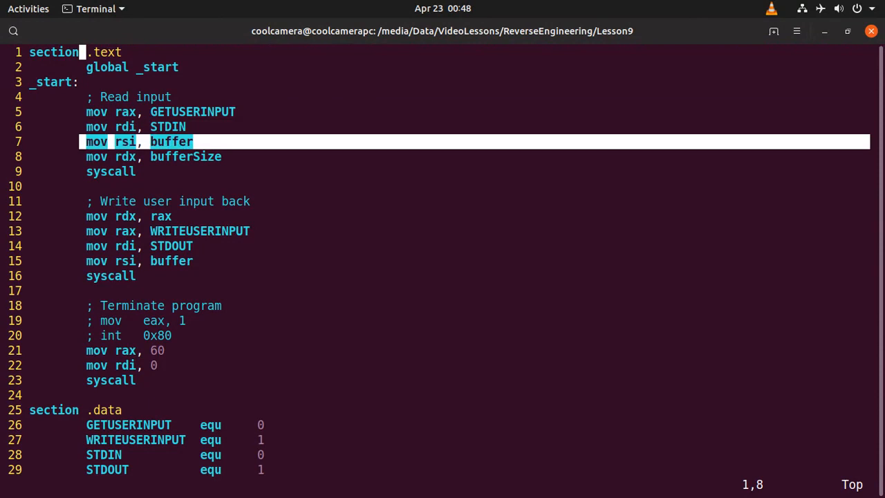
{"action": "key", "text": "Down"}
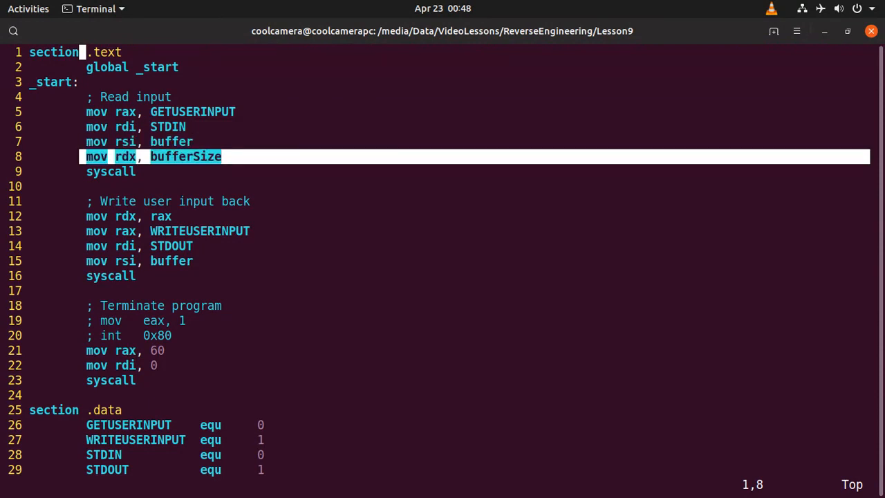
{"action": "key", "text": "Down"}
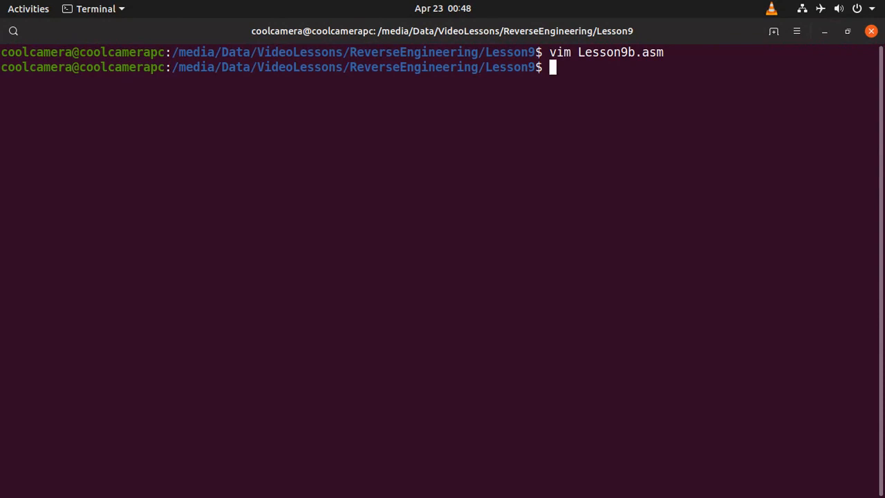
Step: Build Lesson9b and run it, echoing back the typed line 'Hi my friend'
{"action": "type", "text": "./l"}
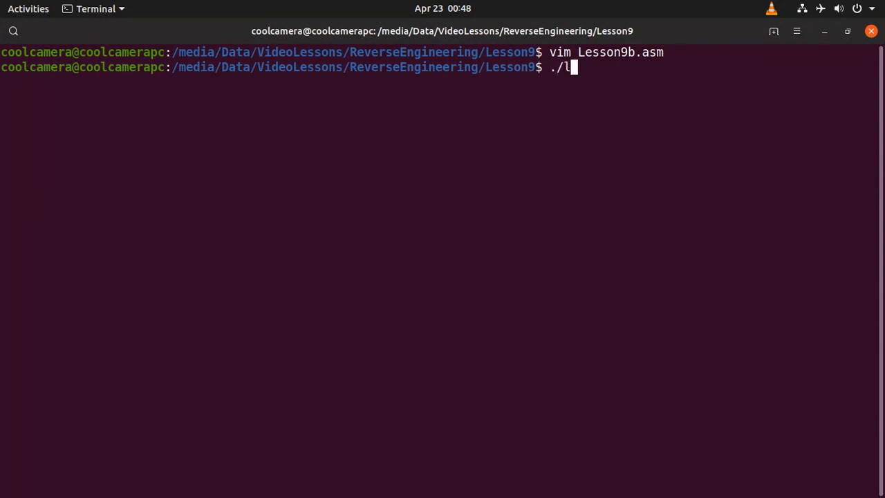
{"action": "type", "text": "build.sh Lesson9b.asm"}
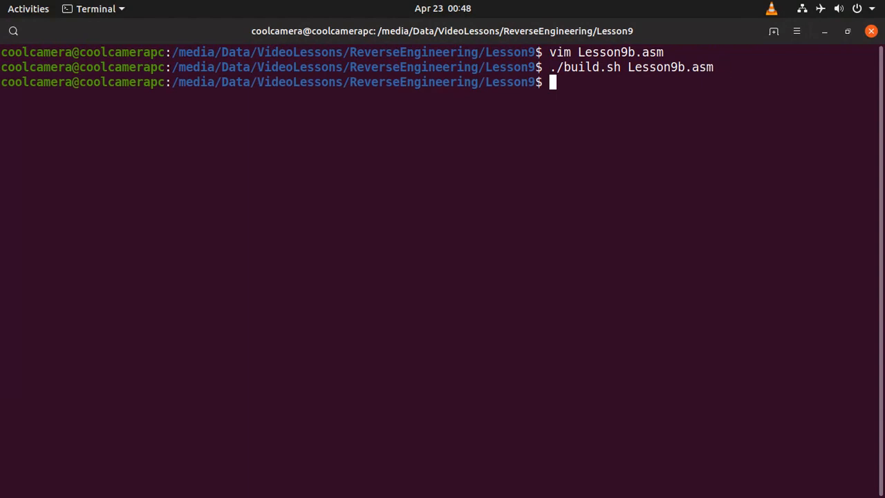
{"action": "type", "text": "./Lesson9b"}
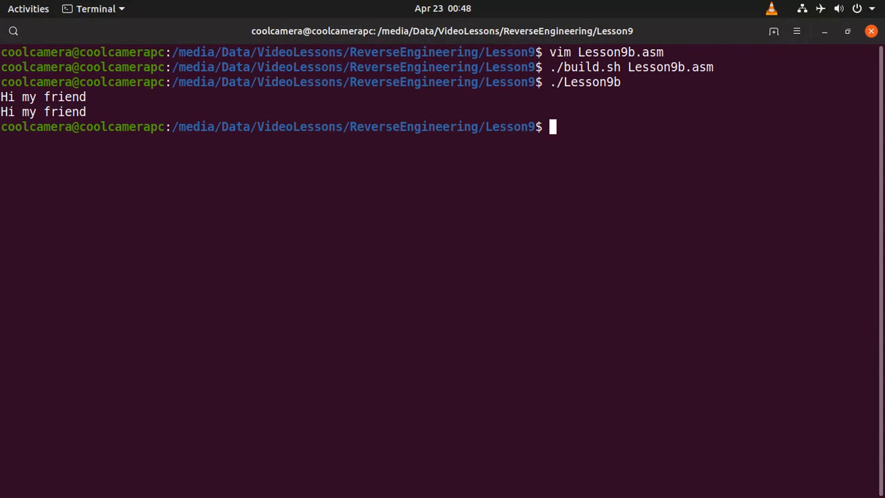
{"action": "type", "text": "vim Lesson9"}
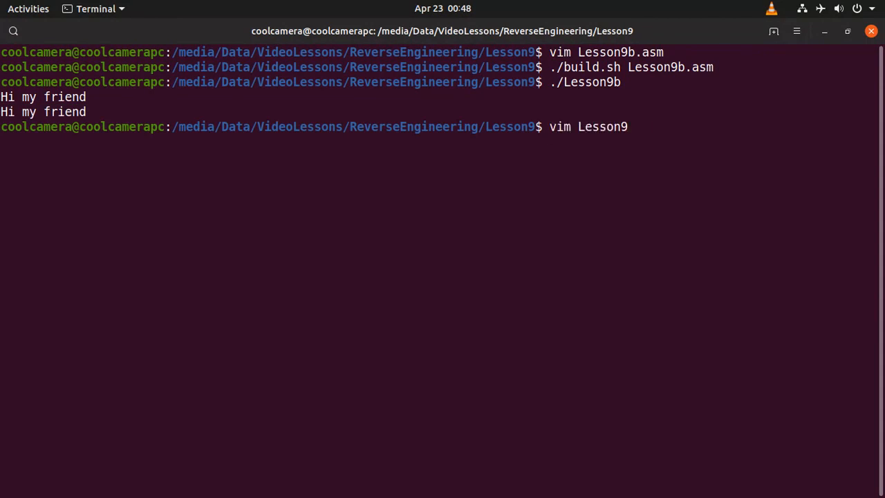
Step: Show Lesson9b.asm's 32-byte .bss input buffer, then switch to the LibreOffice slides
{"action": "type", "text": "b.asm"}
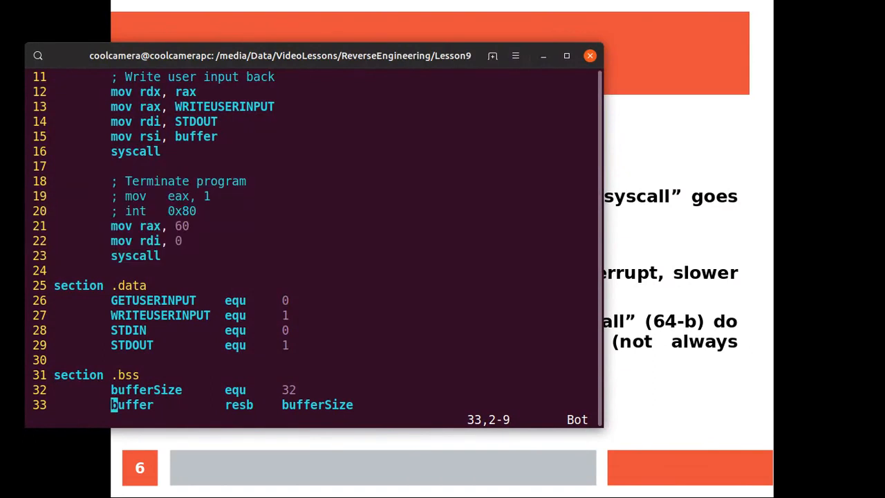
{"action": "key", "text": "alt+Tab"}
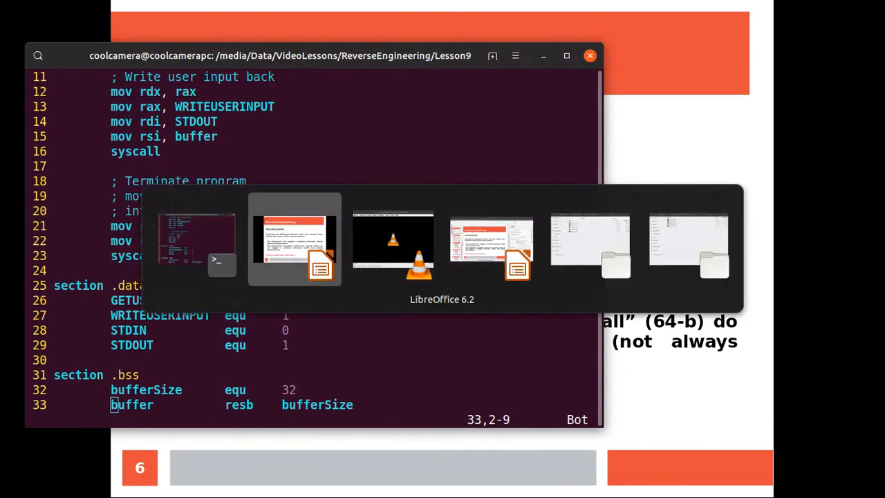